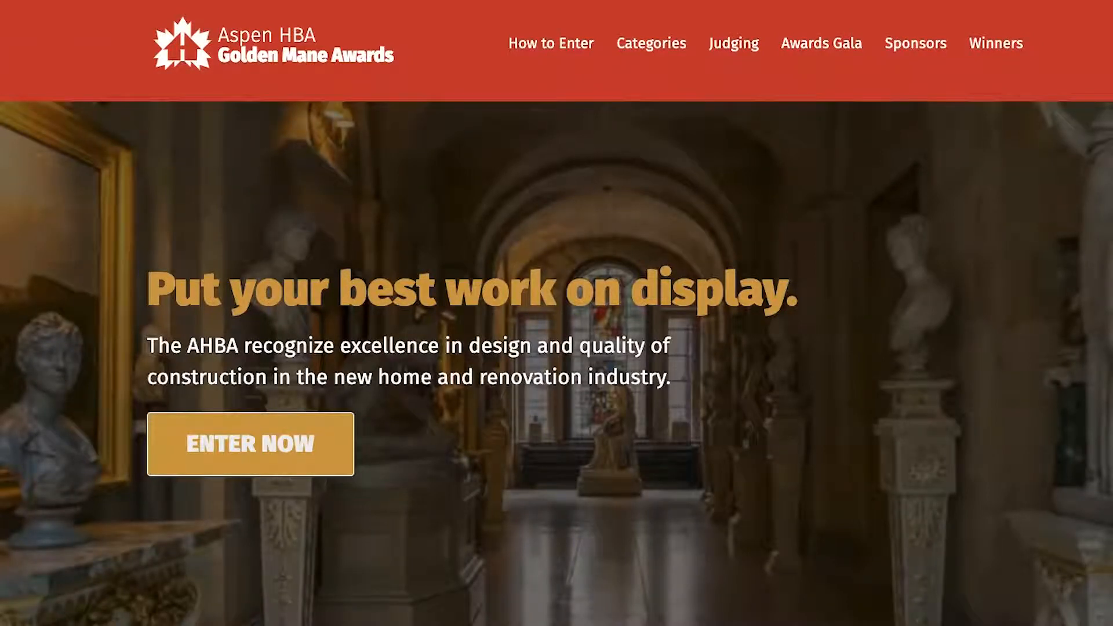
Step: Sign in to the awards site with the judge account's email and password
click(250, 444)
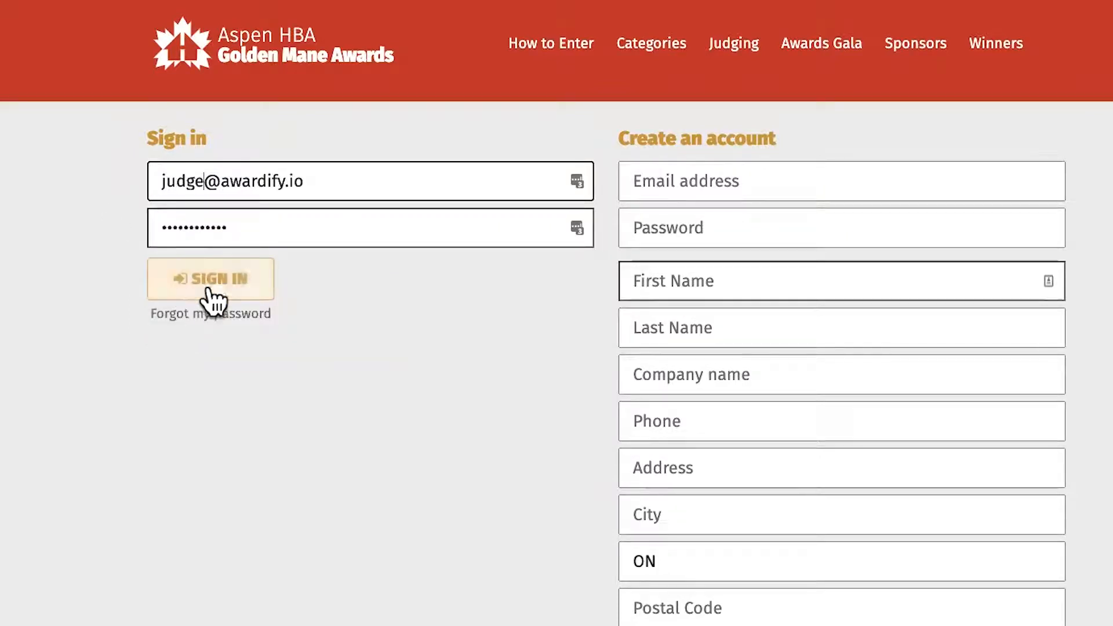
click(210, 277)
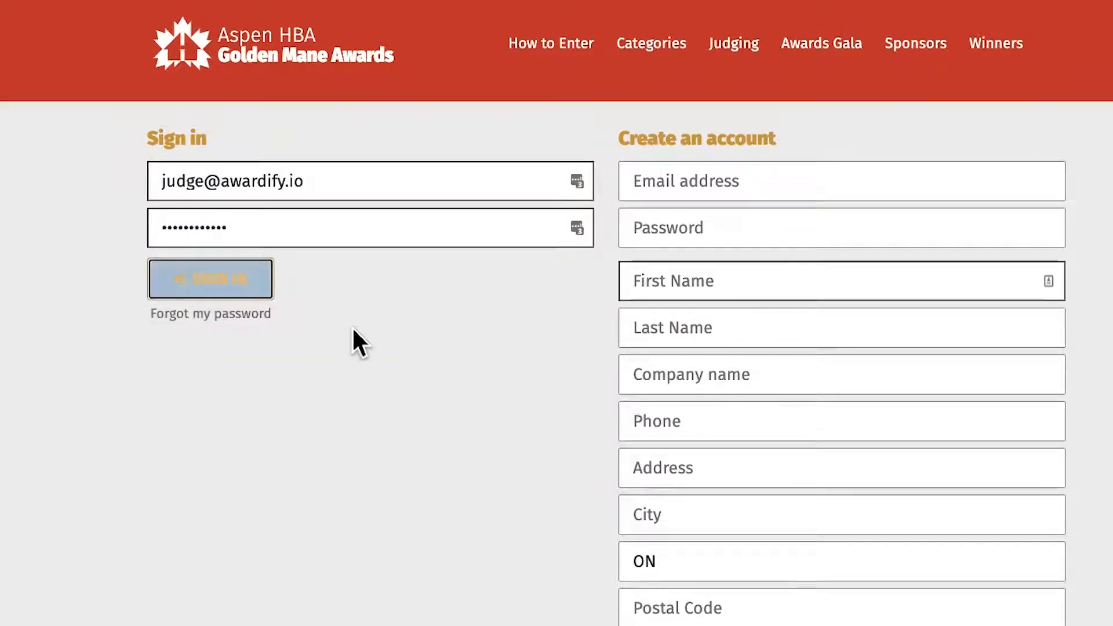
Step: Expand the '1 - Production Home: Attached (2,000 sq. ft. or less)' category to list its five unscored entries
click(210, 278)
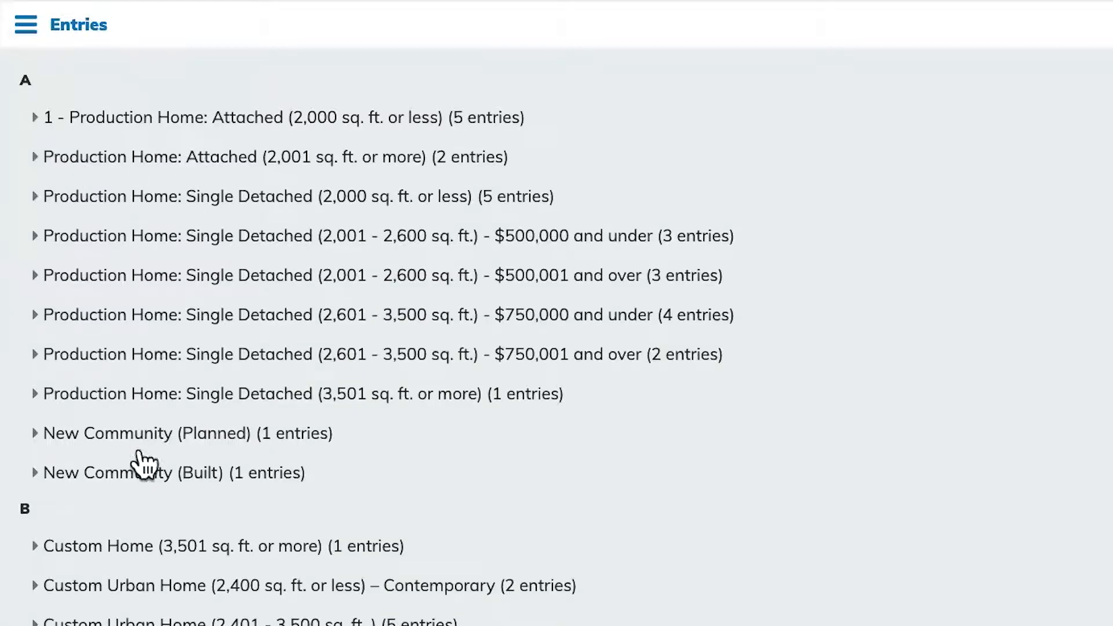
mouse_move(144, 472)
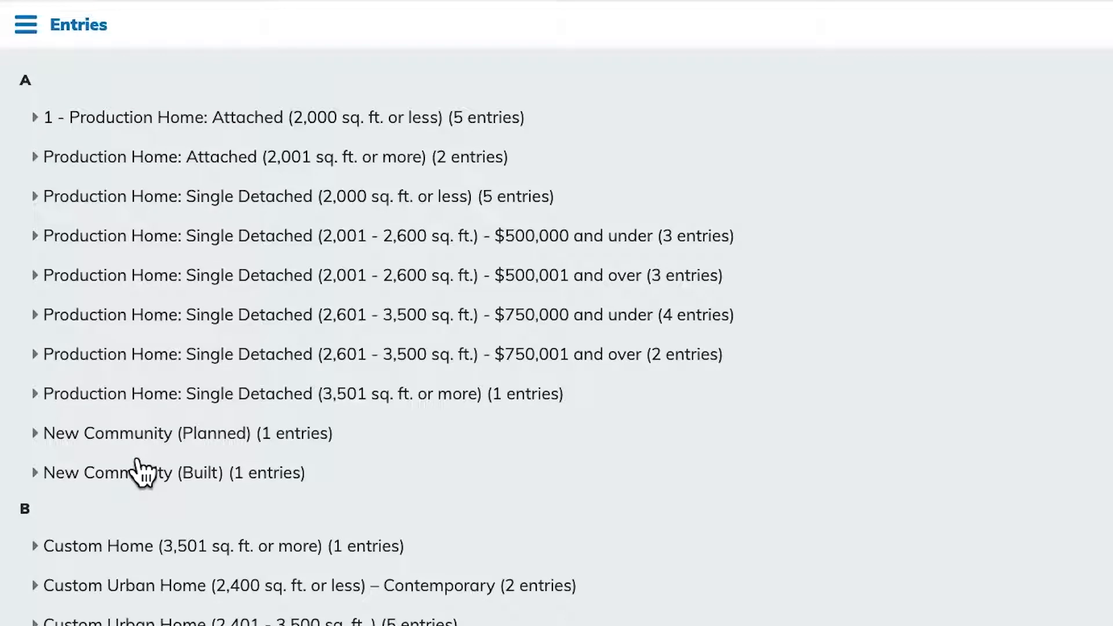
click(34, 117)
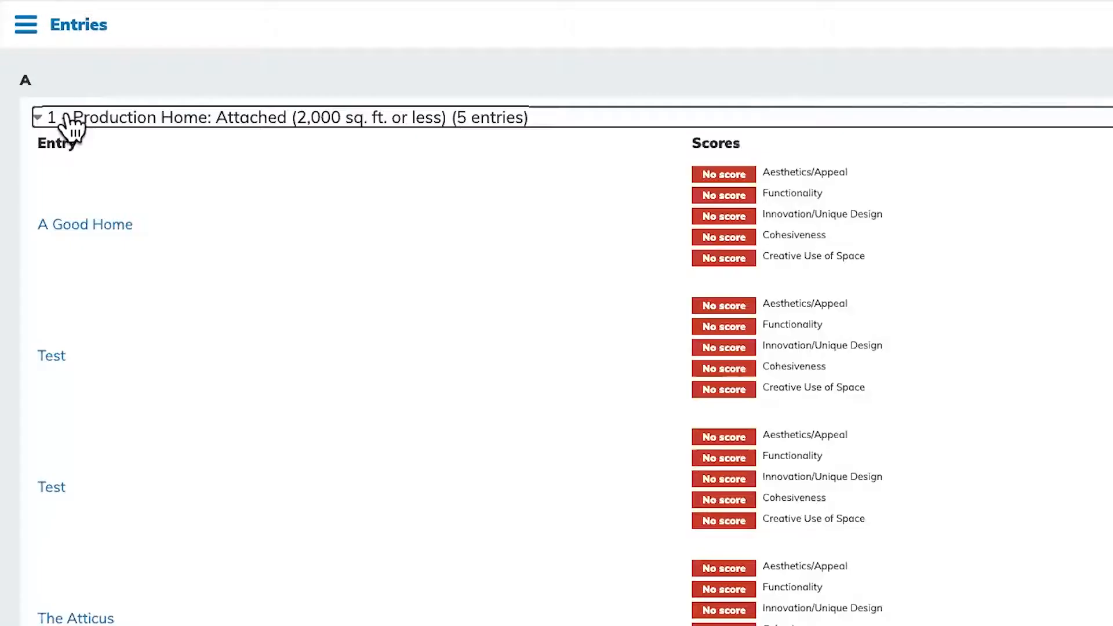
mouse_move(279, 190)
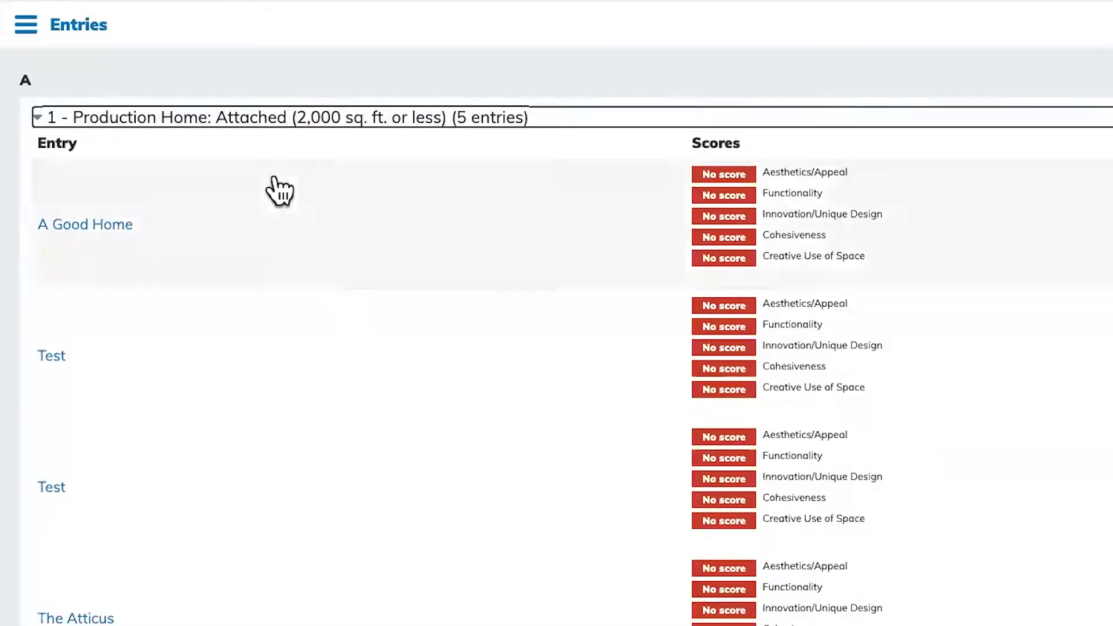
scroll(up, 3)
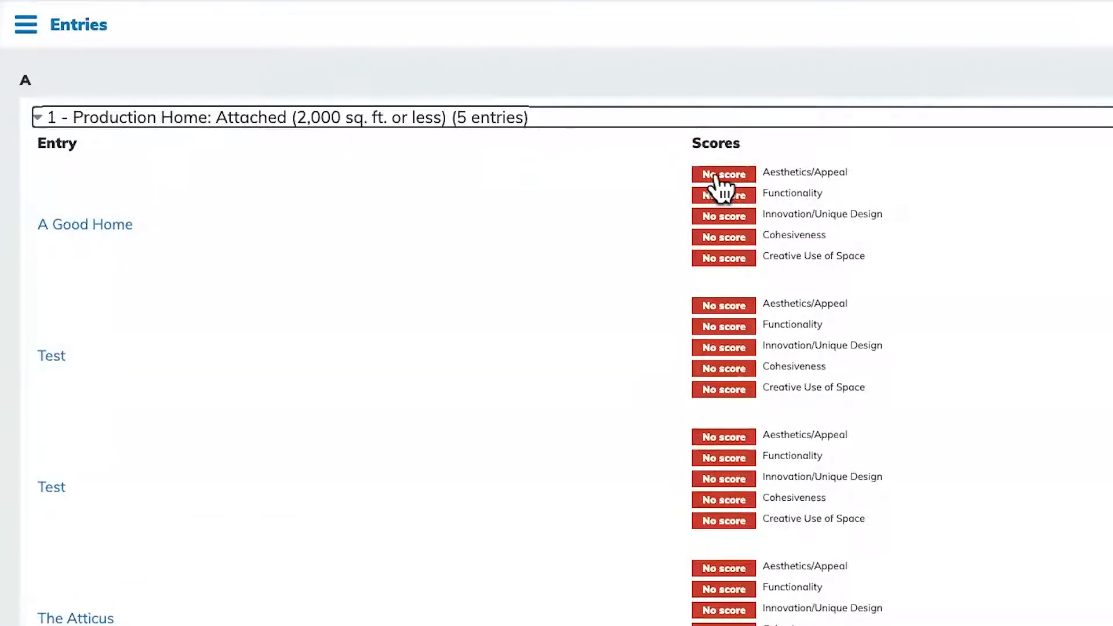
mouse_move(724, 312)
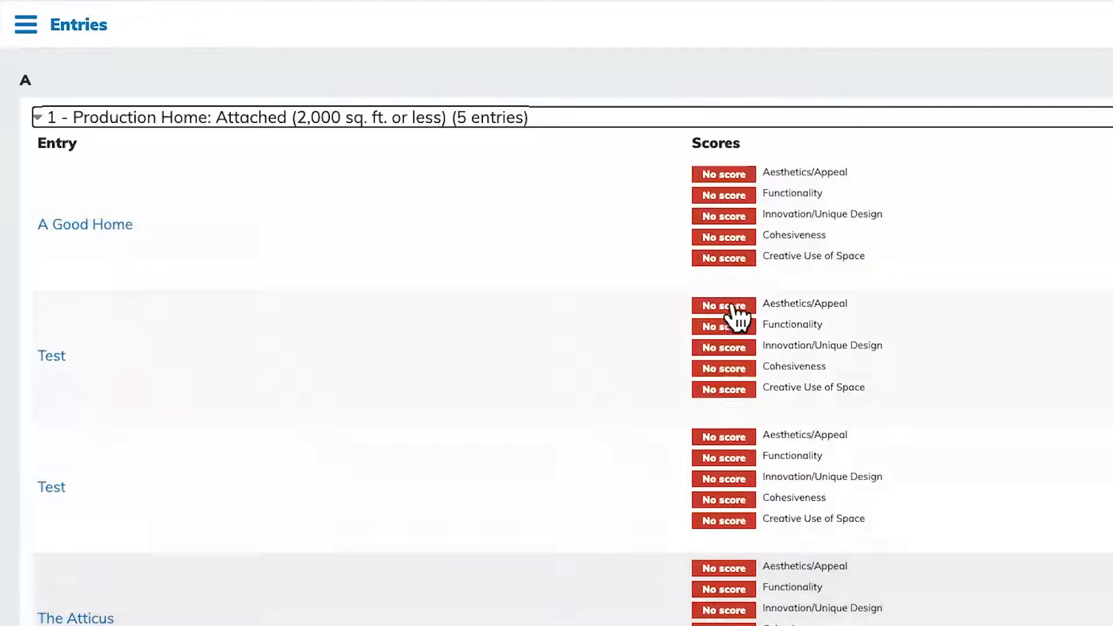
mouse_move(722, 257)
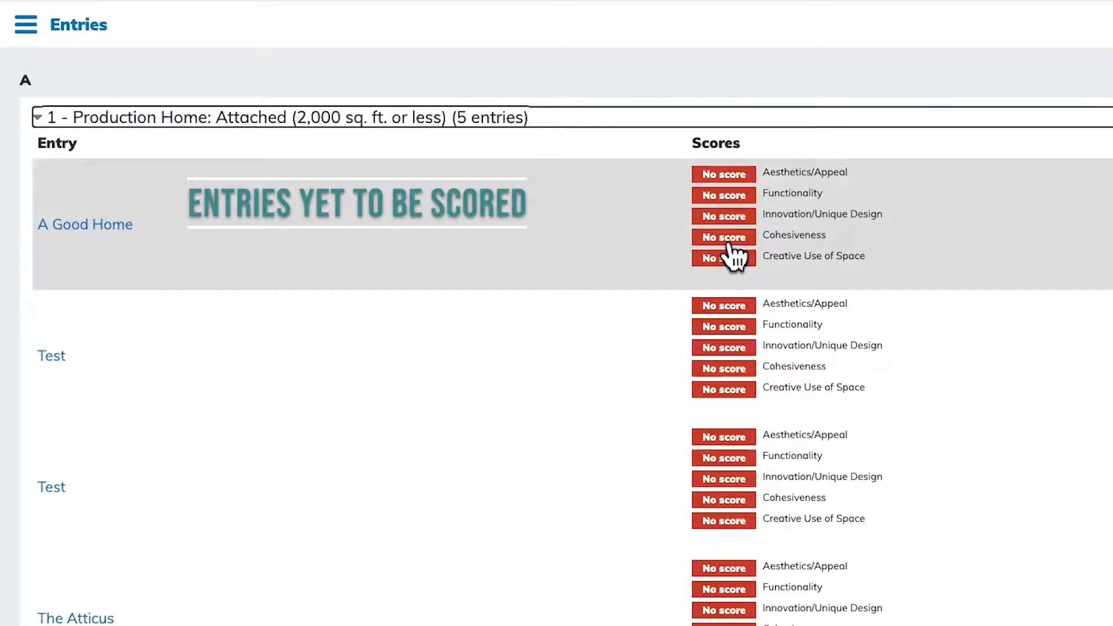
mouse_move(729, 243)
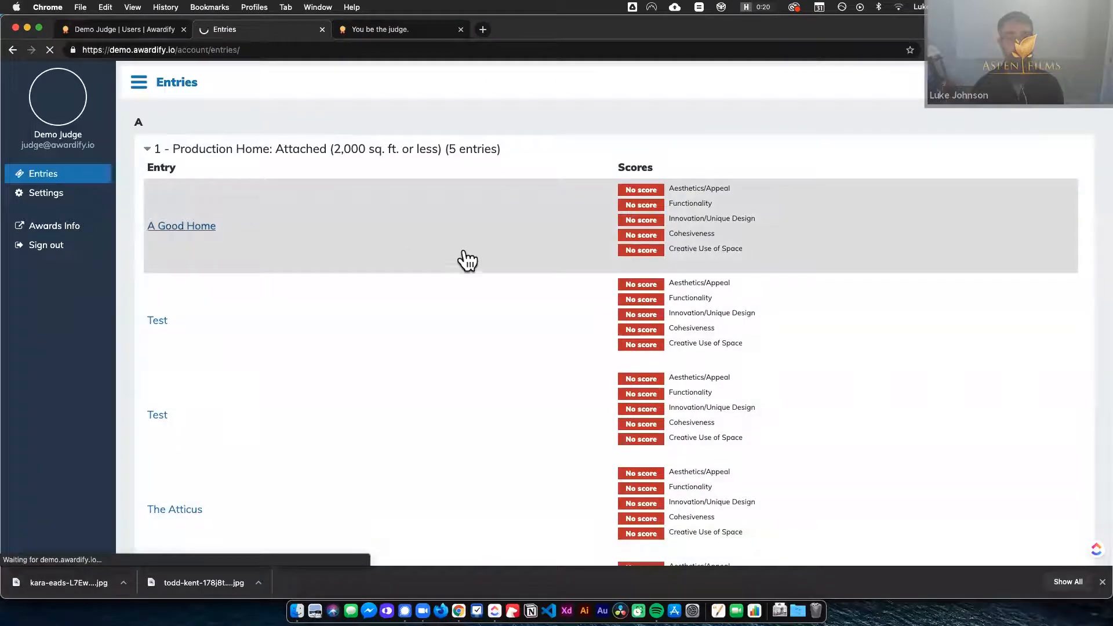
Step: Open the A Good Home entry and look over its submission details
click(181, 226)
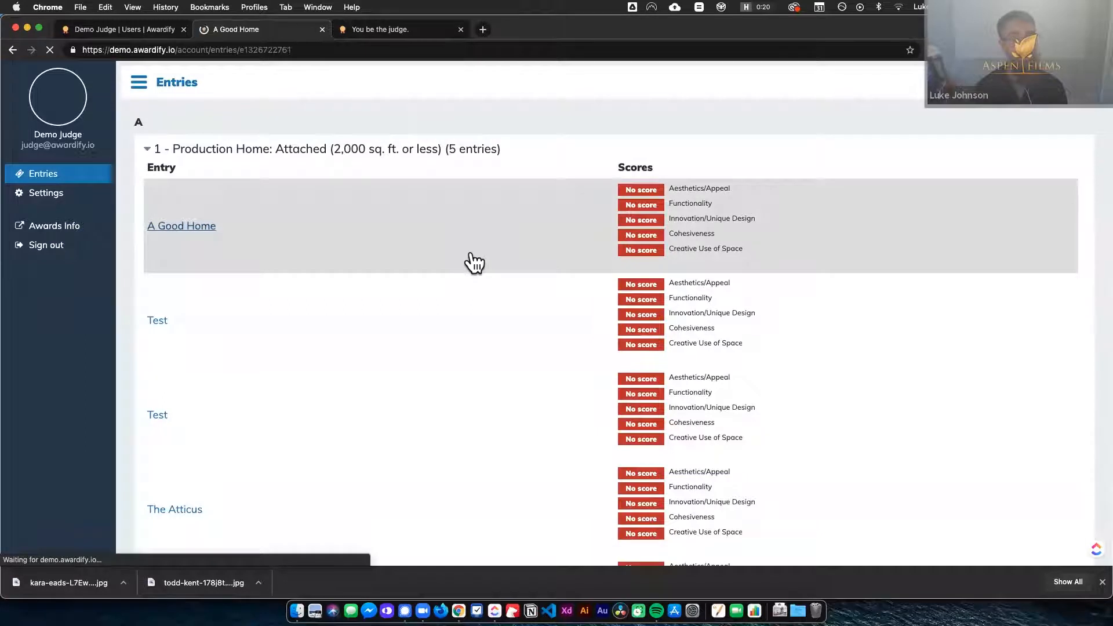
click(181, 226)
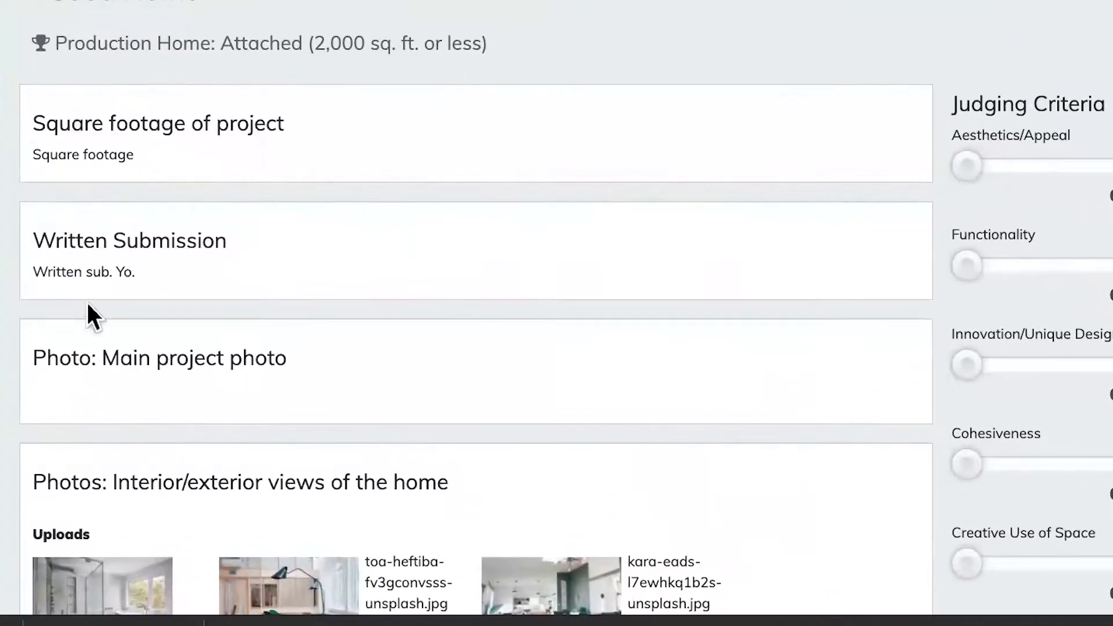
scroll(down, 3)
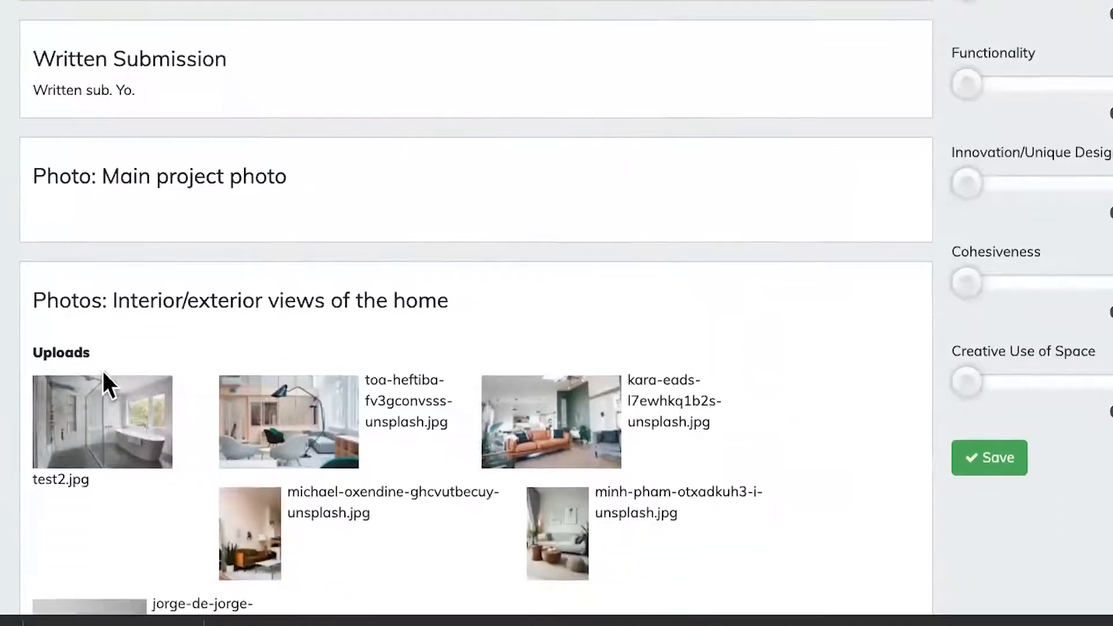
scroll(down, 3)
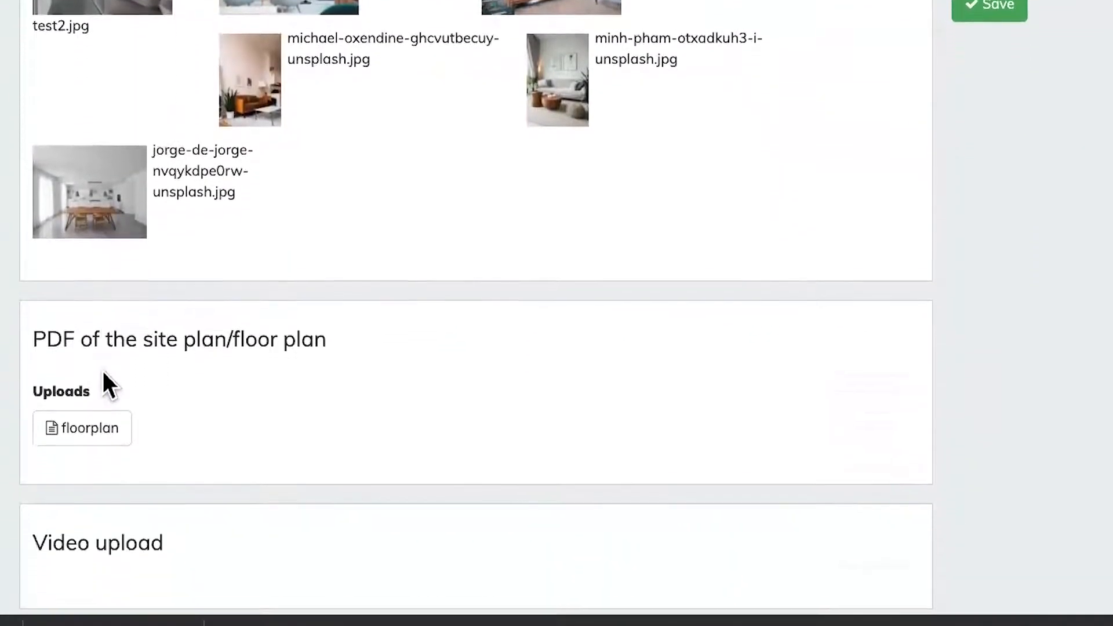
scroll(up, 3)
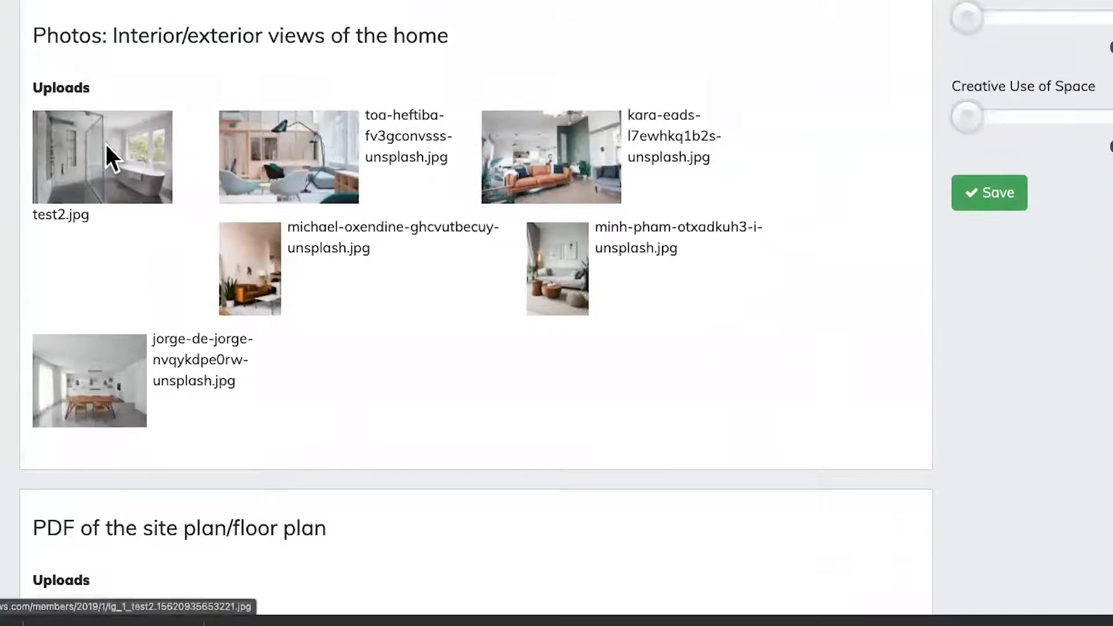
Step: View test2.jpg full size, step to the next uploaded photo, then close the photo viewer
click(102, 157)
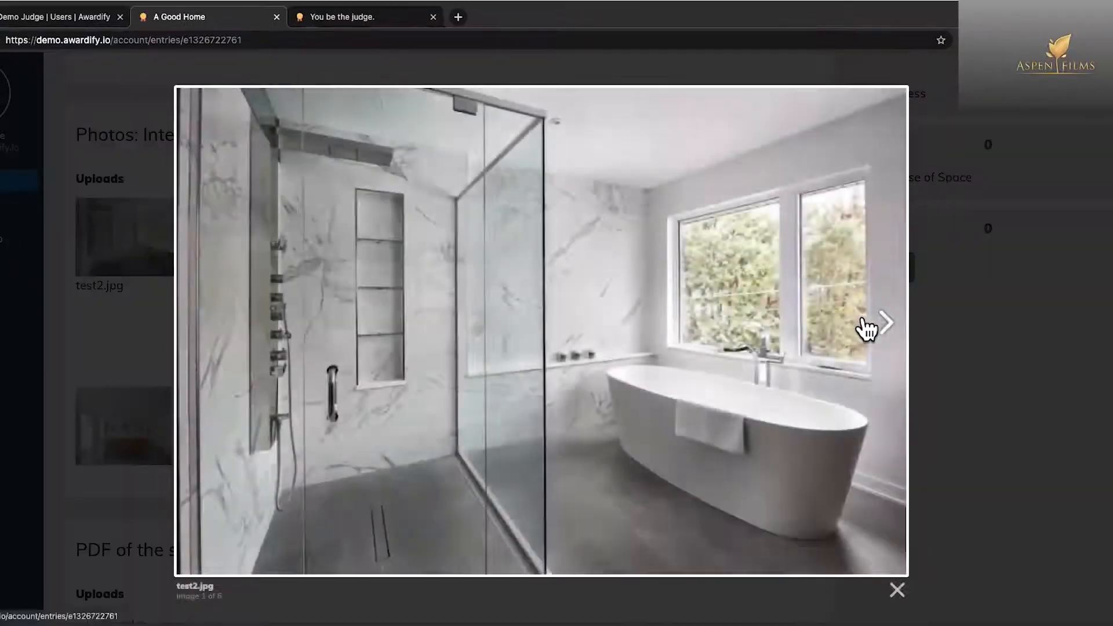
click(884, 323)
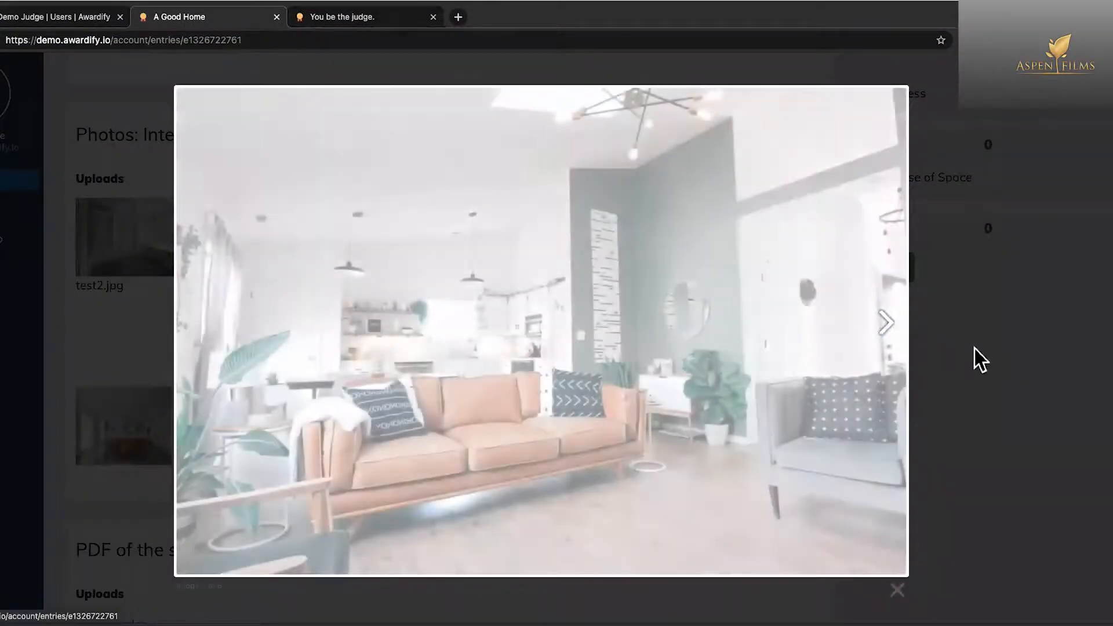
click(897, 589)
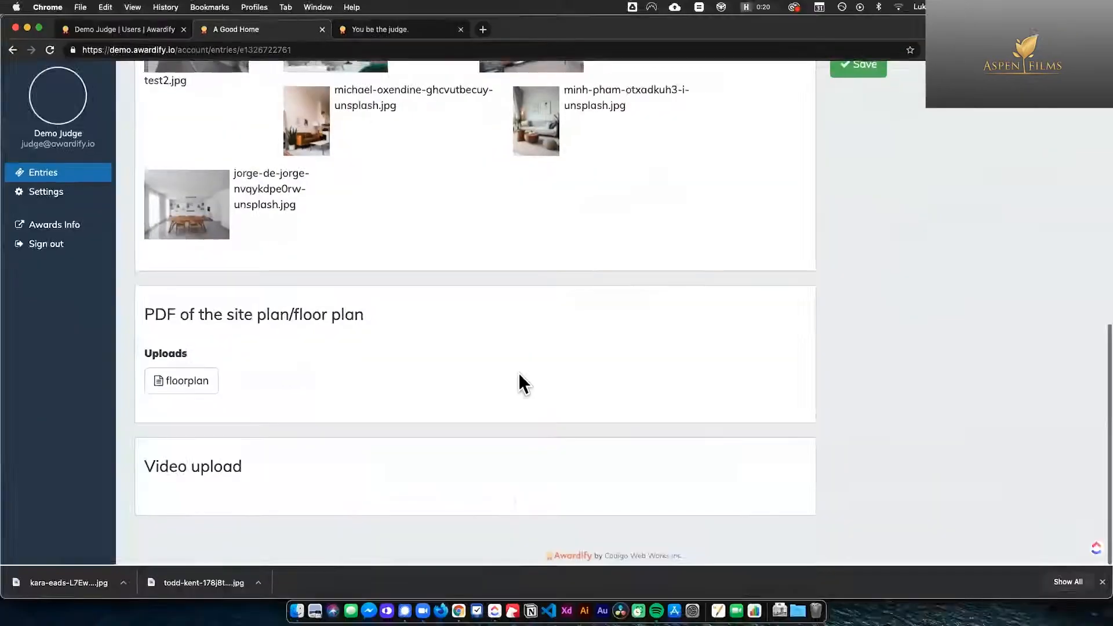
click(182, 382)
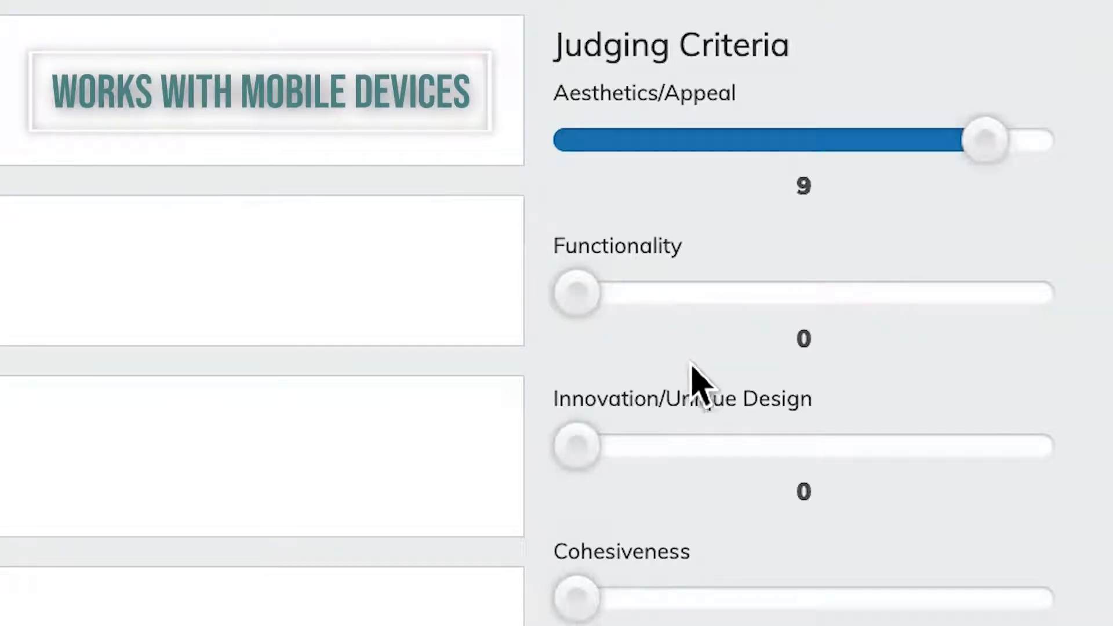
mouse_move(582, 295)
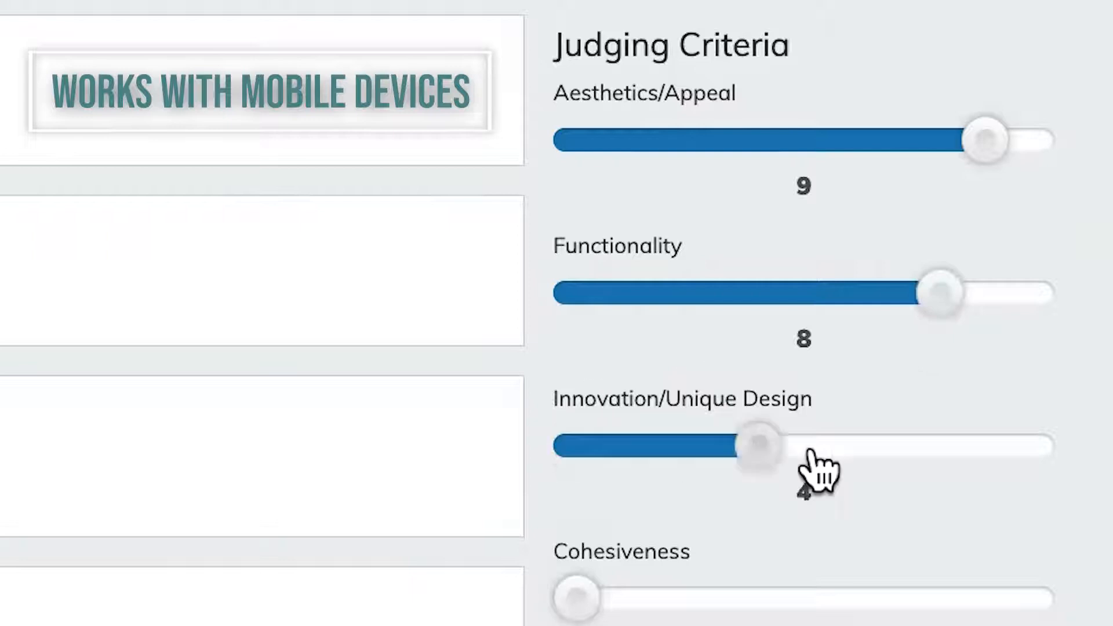
Step: Scroll down A Good Home's entry page toward its judging criteria sliders
scroll(down, 3)
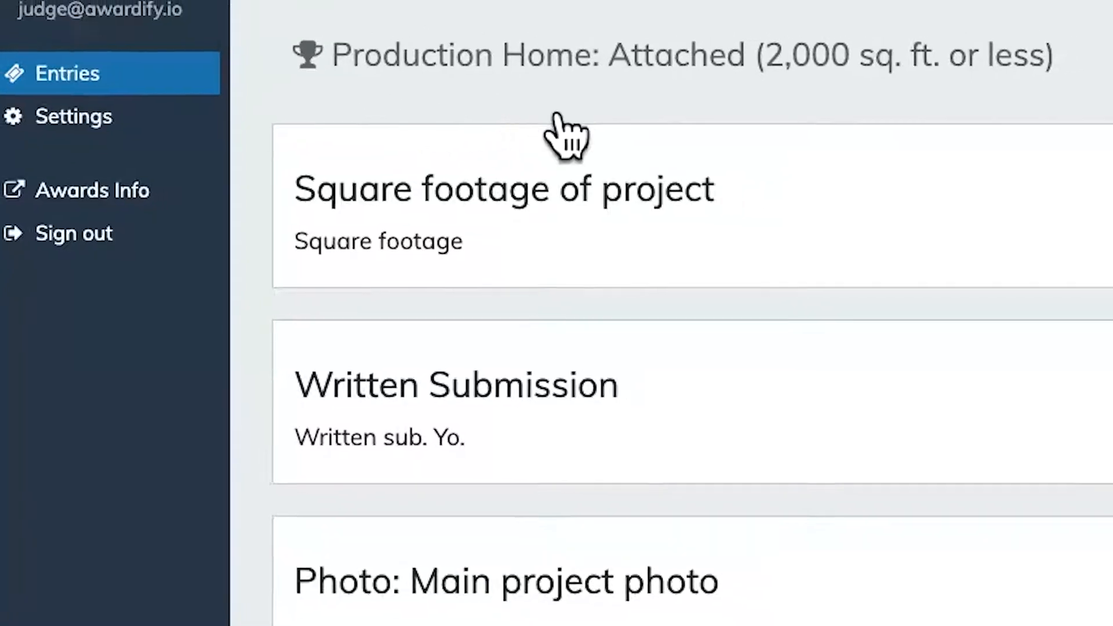
Step: Return to the entries list, check A Good Home's green scores, and collapse the first category
click(68, 73)
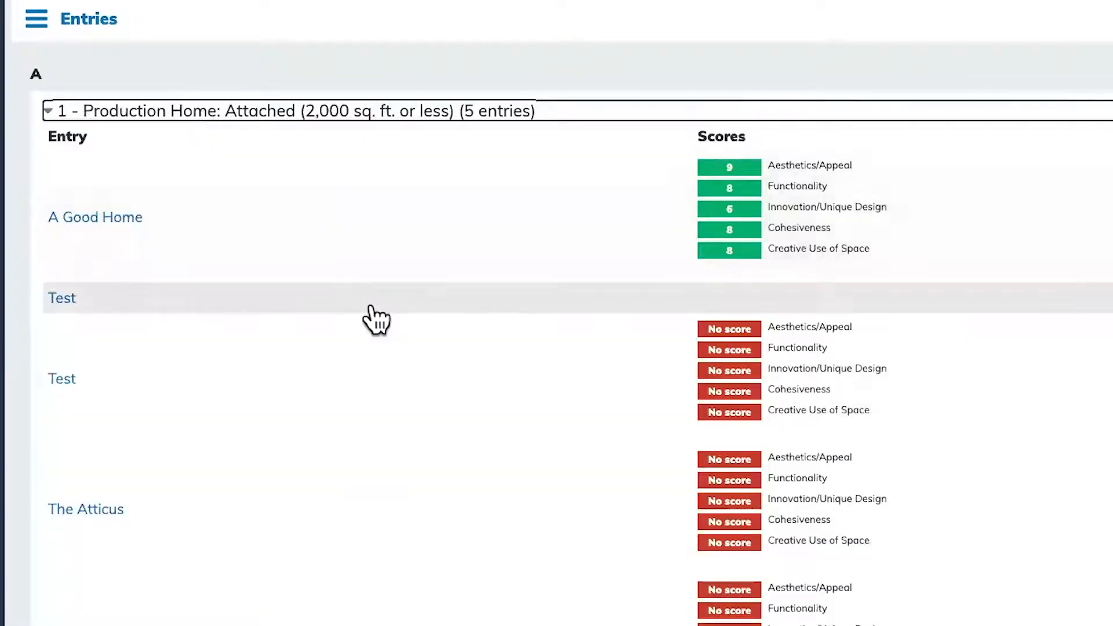
mouse_move(769, 186)
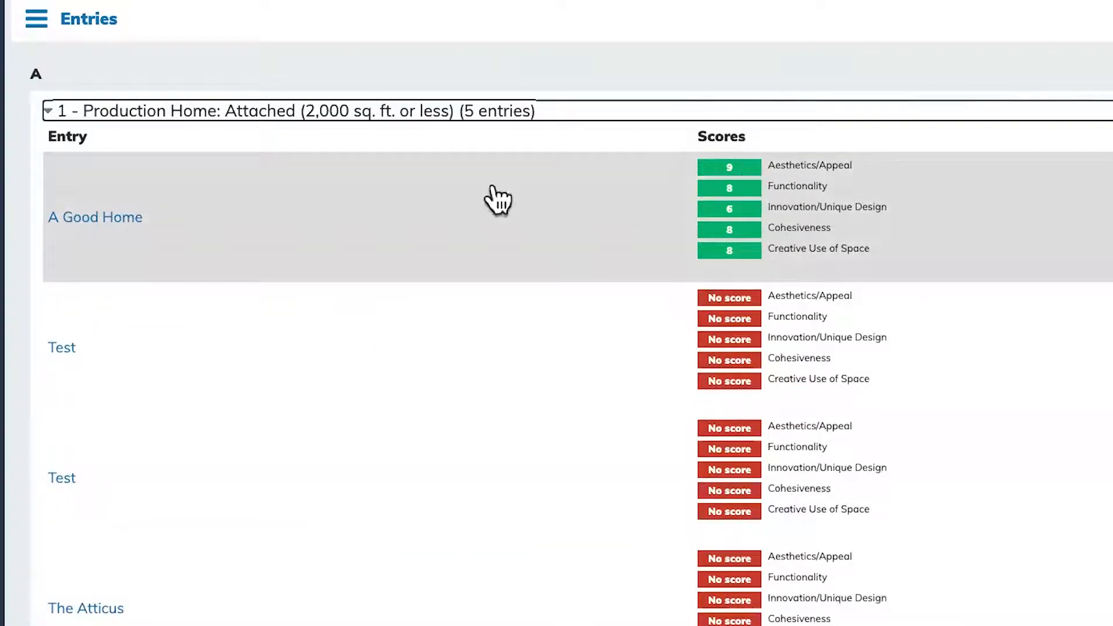
mouse_move(741, 236)
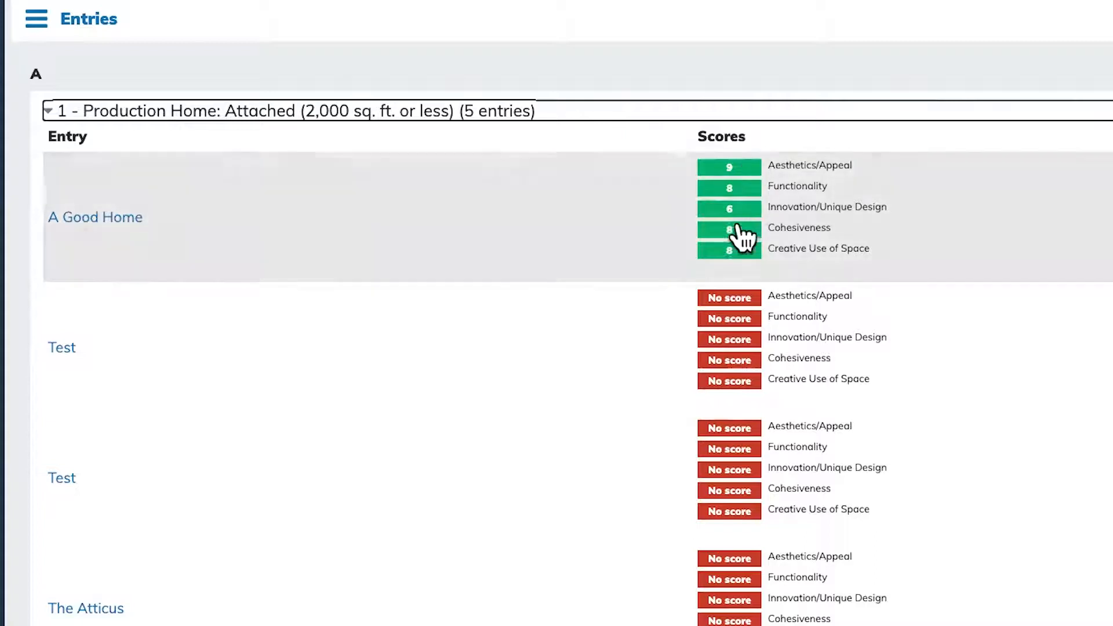
scroll(down, 3)
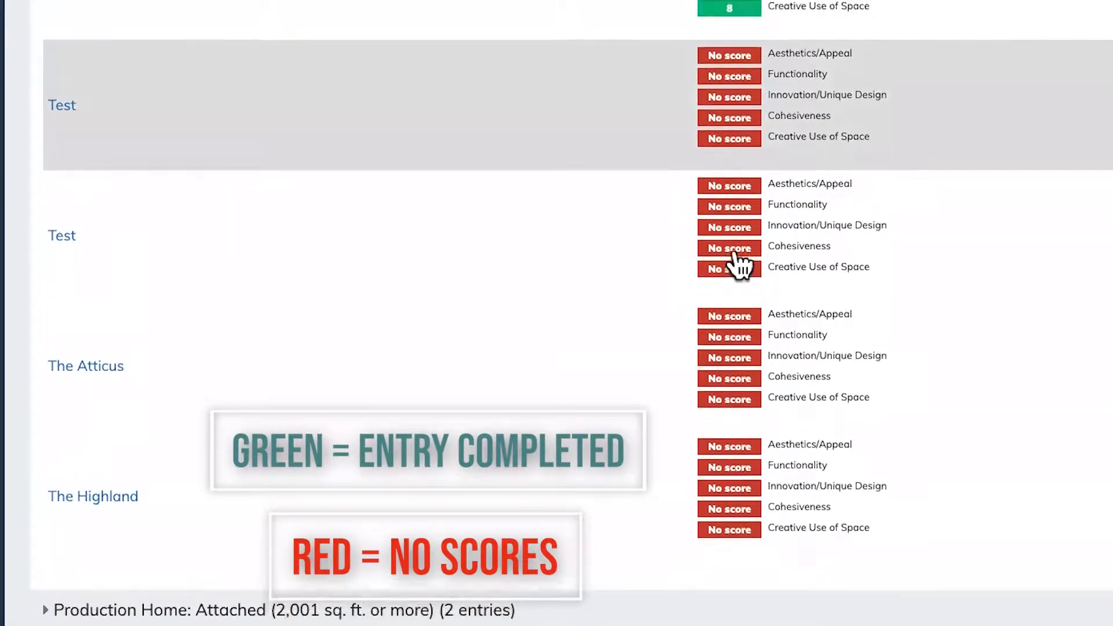
scroll(up, 3)
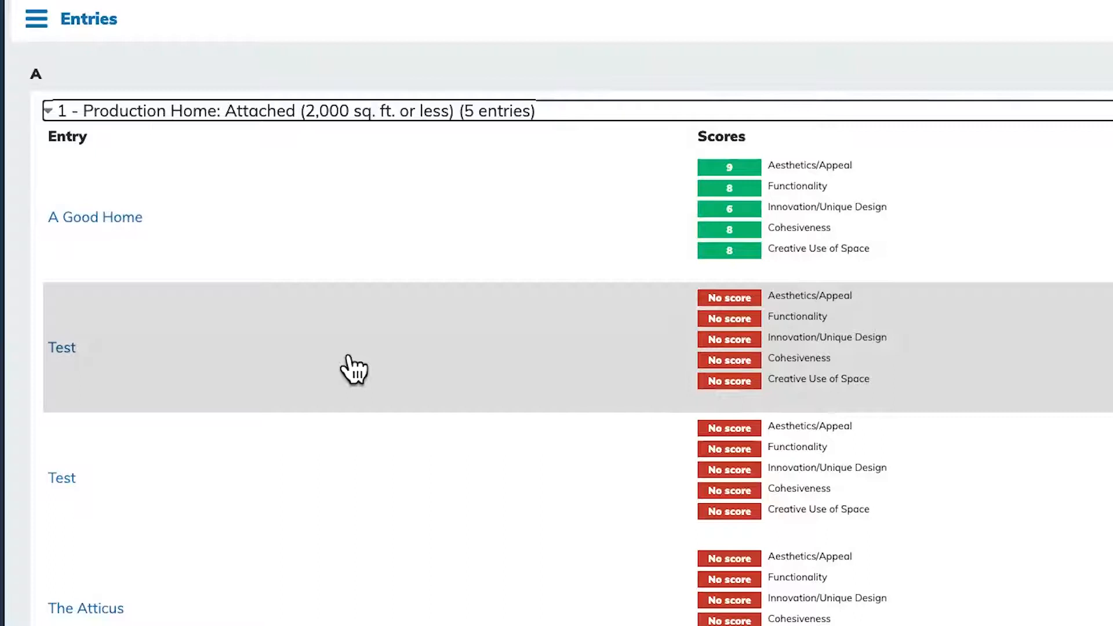
mouse_move(204, 120)
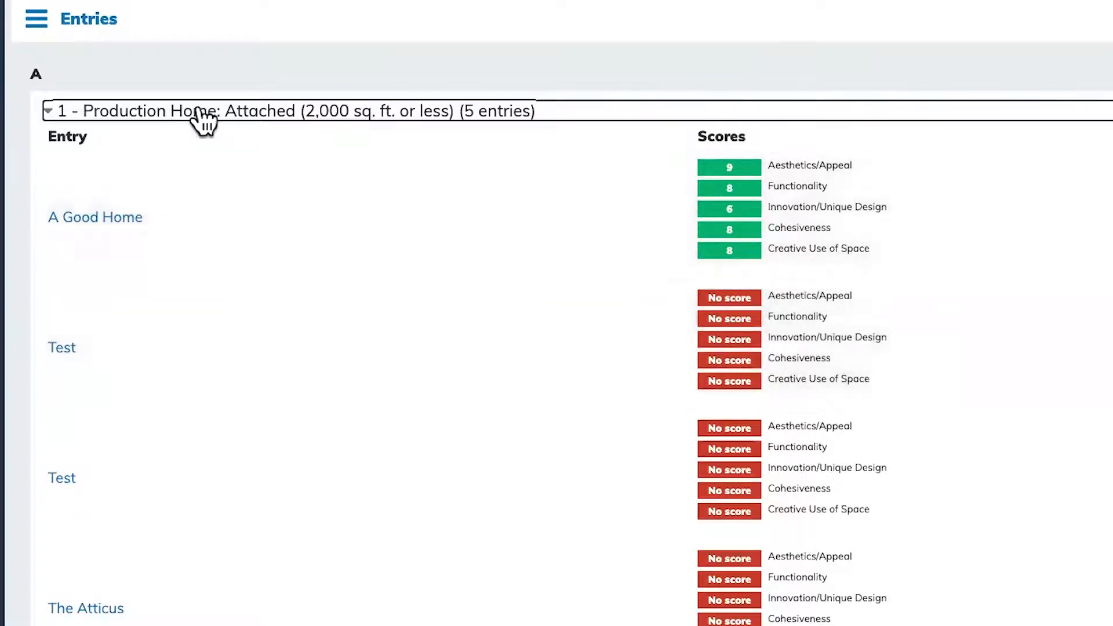
click(49, 112)
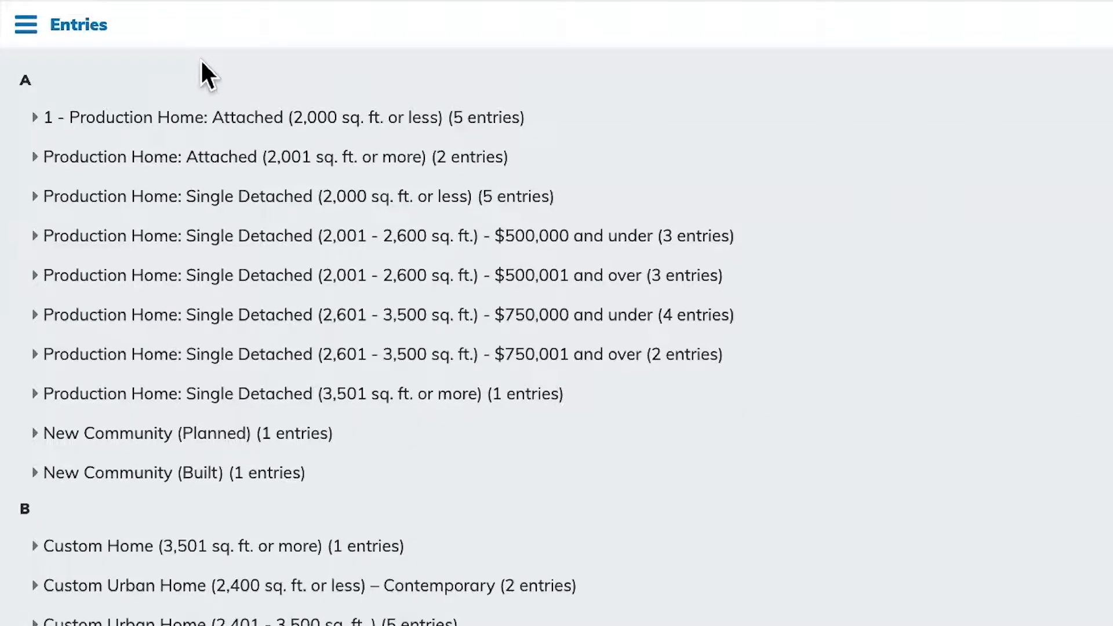
mouse_move(127, 153)
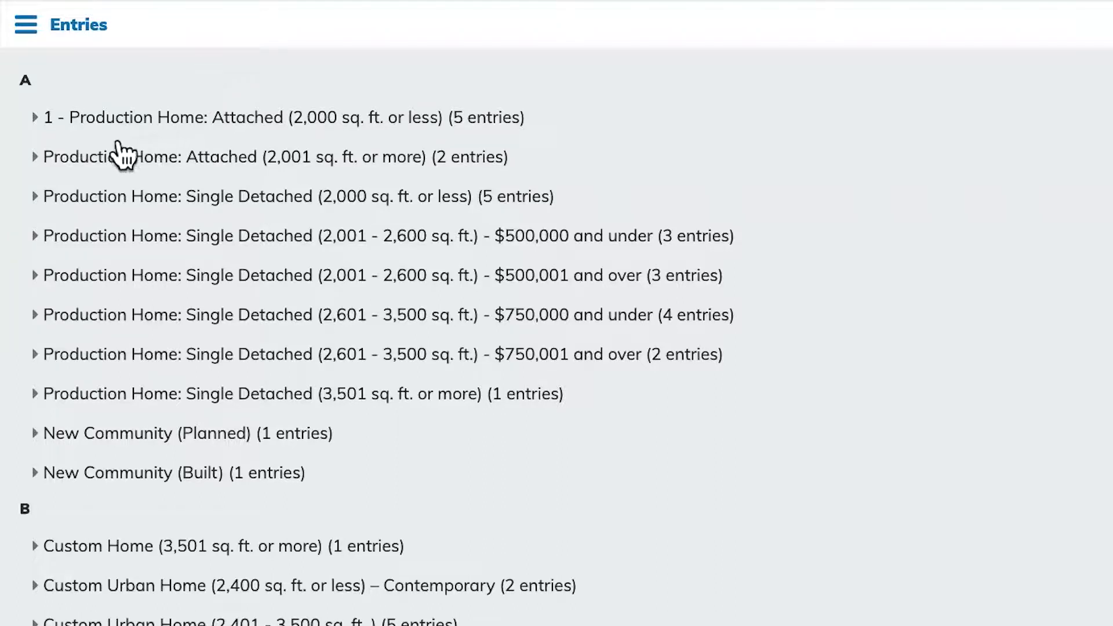
mouse_move(185, 141)
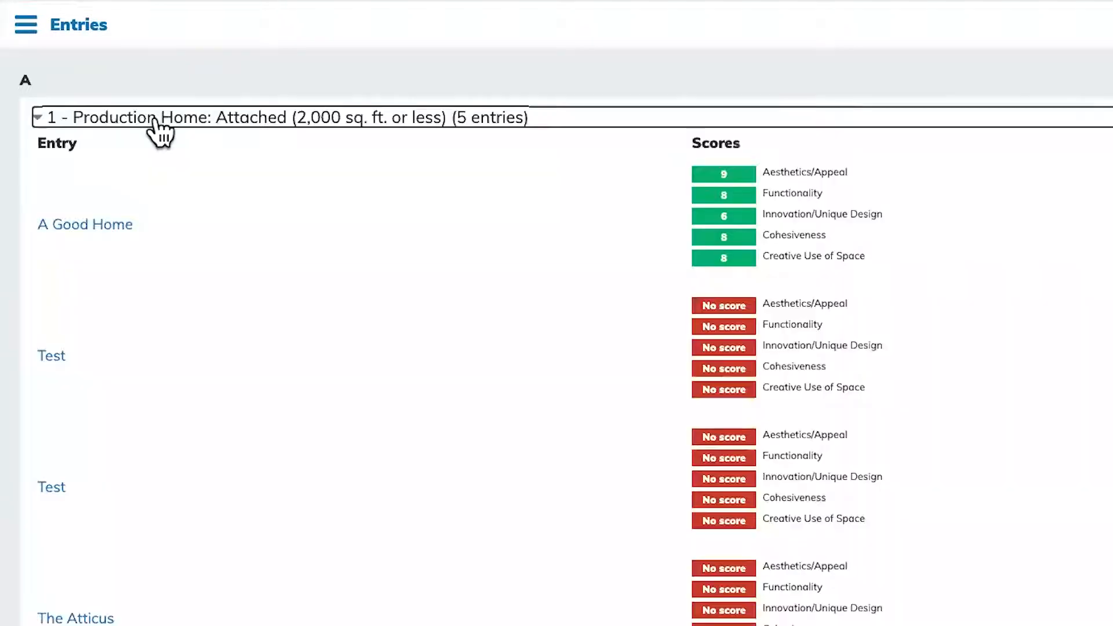
Step: Toggle the '1 - Production Home: Attached' header, leaving it expanded with its five entries and scores shown
click(38, 117)
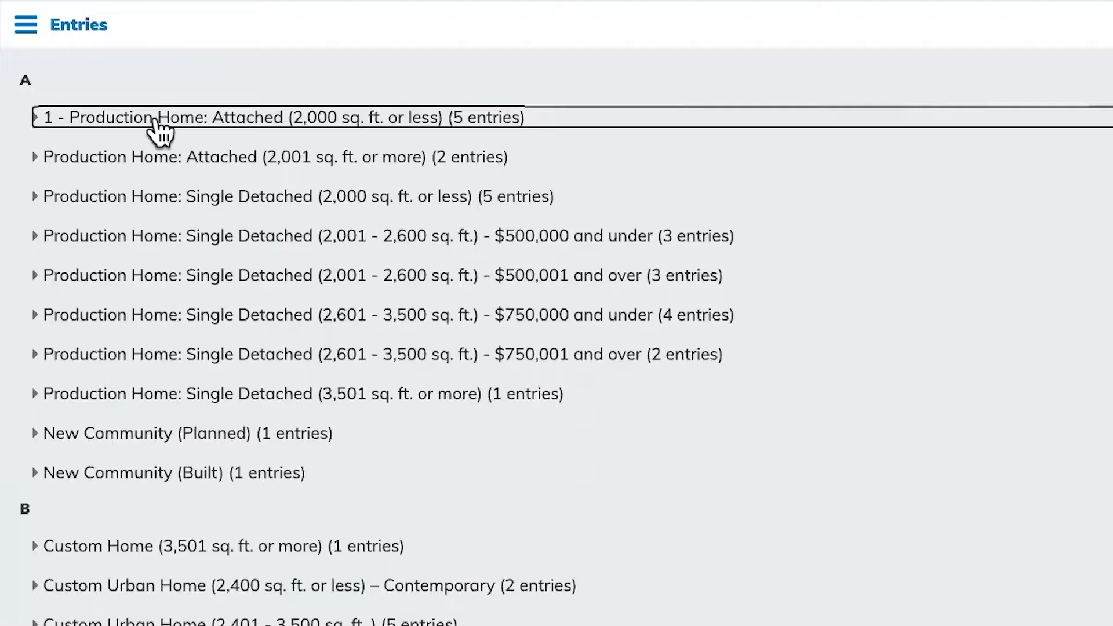
mouse_move(154, 103)
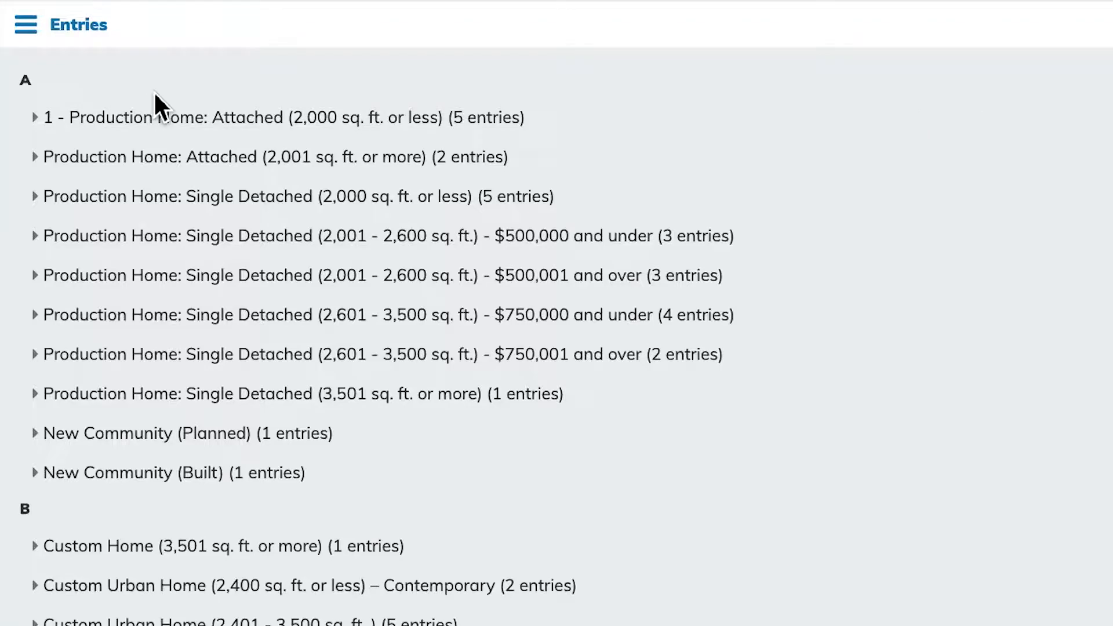
click(36, 117)
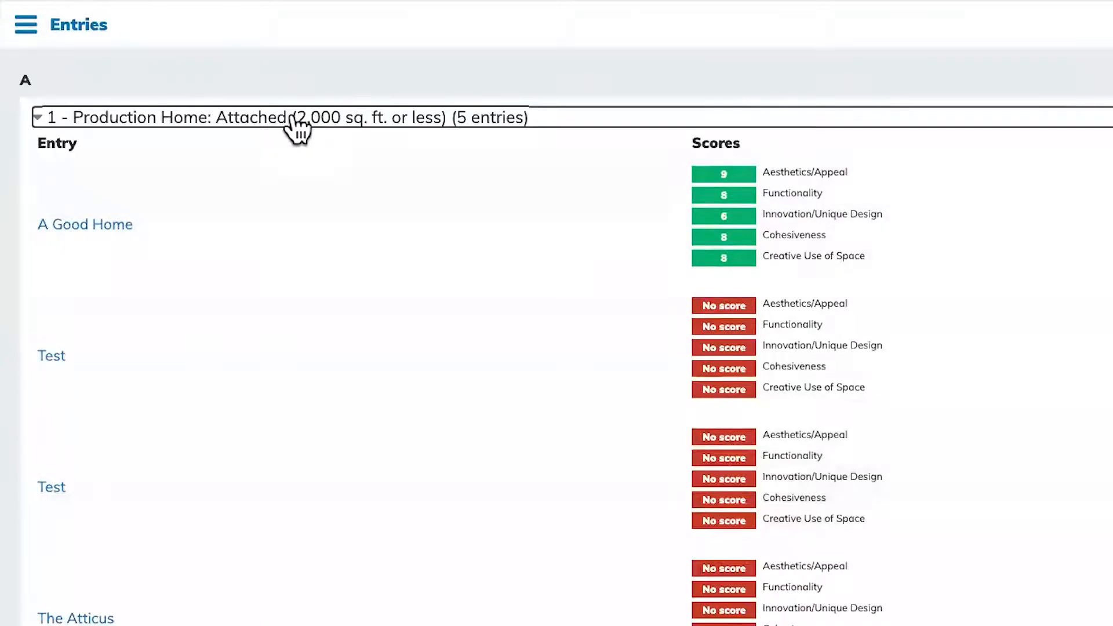
click(39, 117)
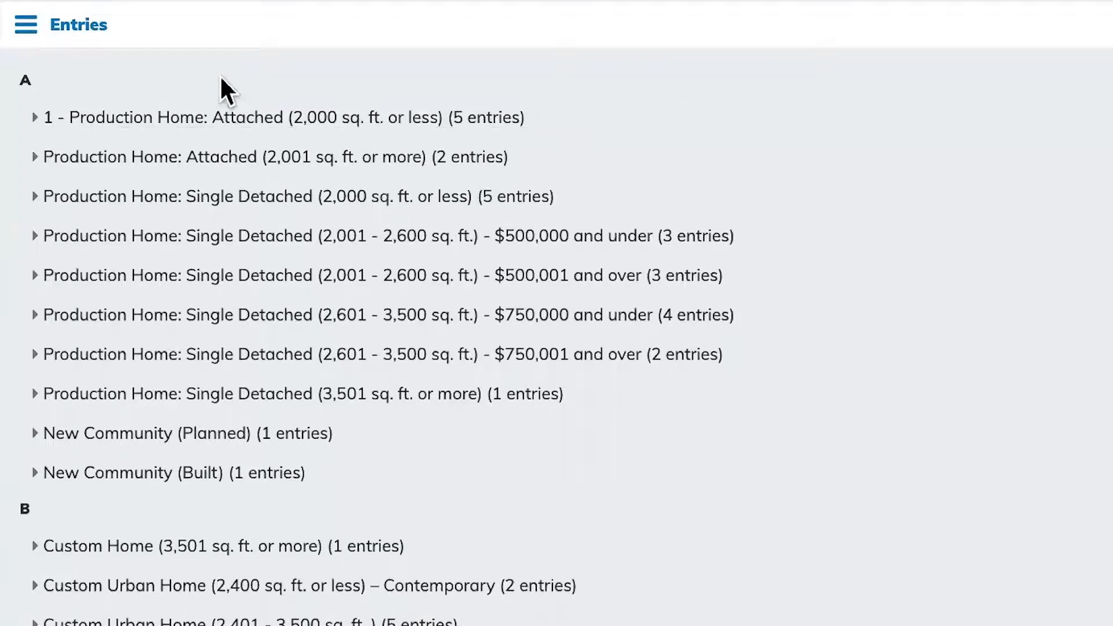
mouse_move(106, 131)
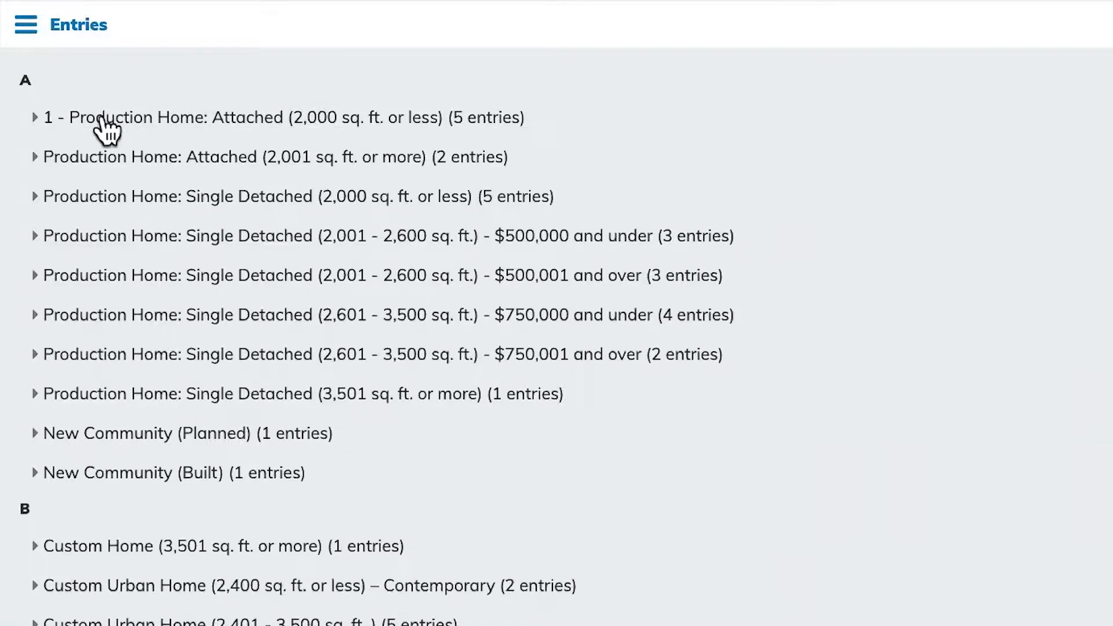
mouse_move(124, 241)
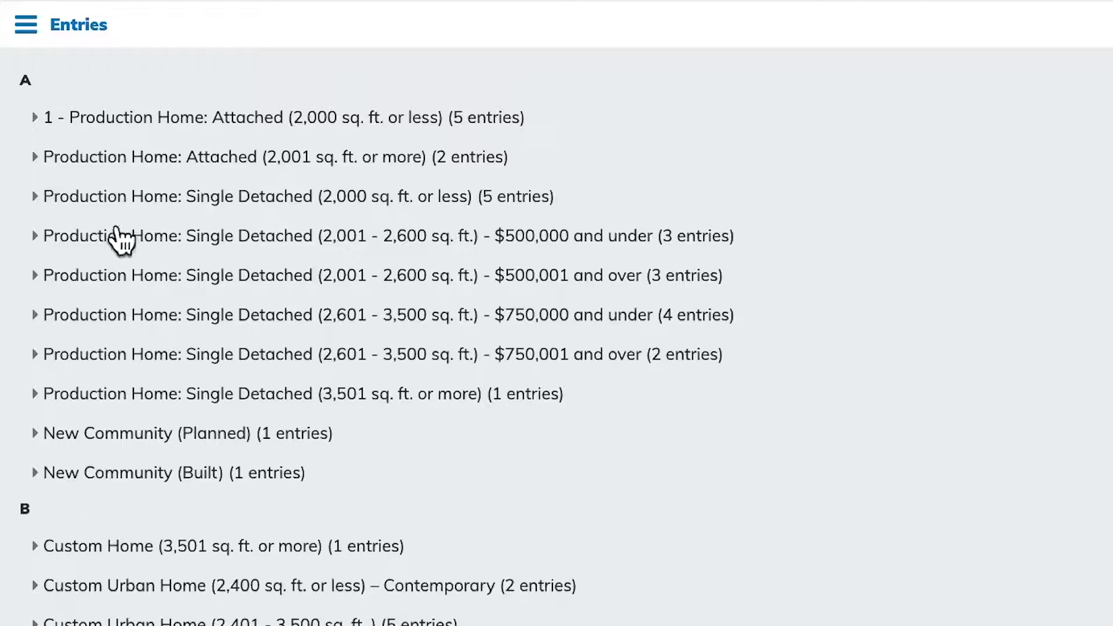
mouse_move(167, 91)
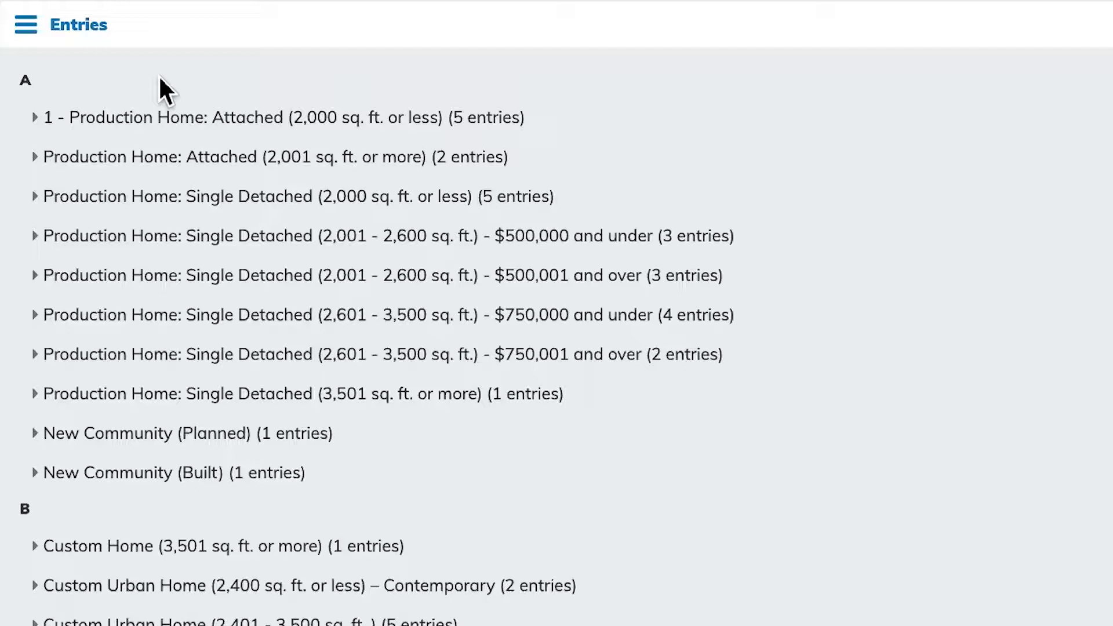
click(280, 117)
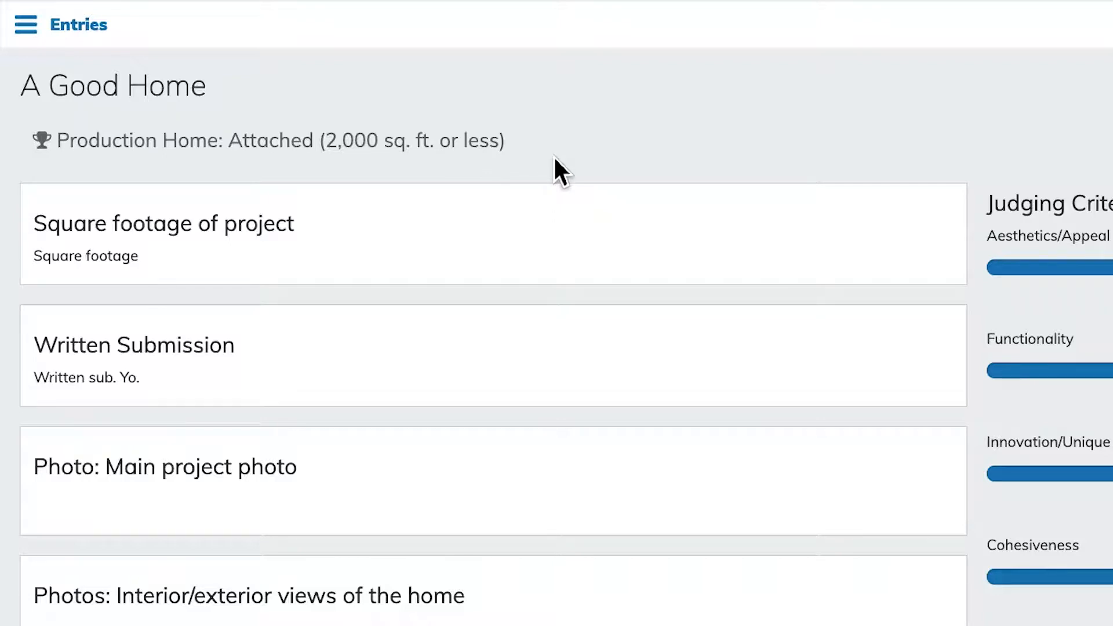
mouse_move(224, 97)
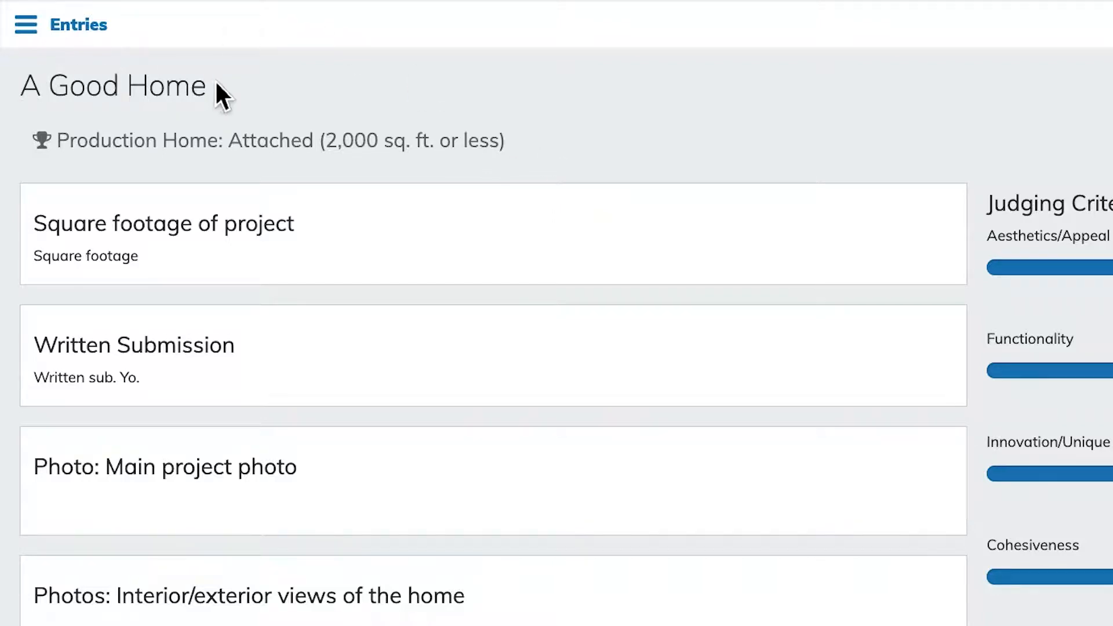
mouse_move(25, 93)
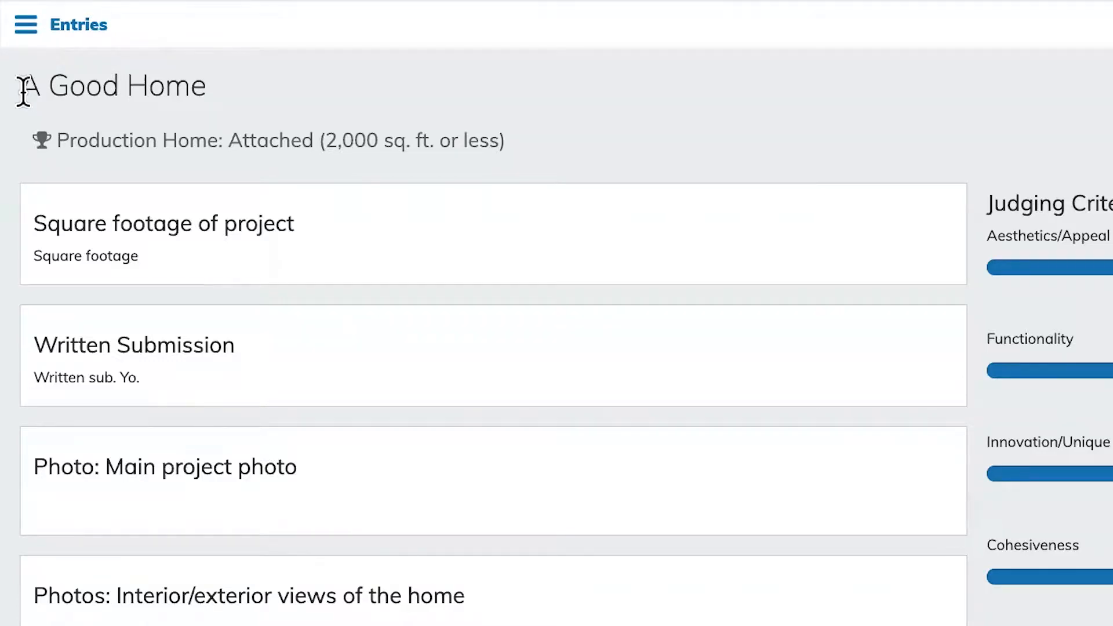
mouse_move(222, 107)
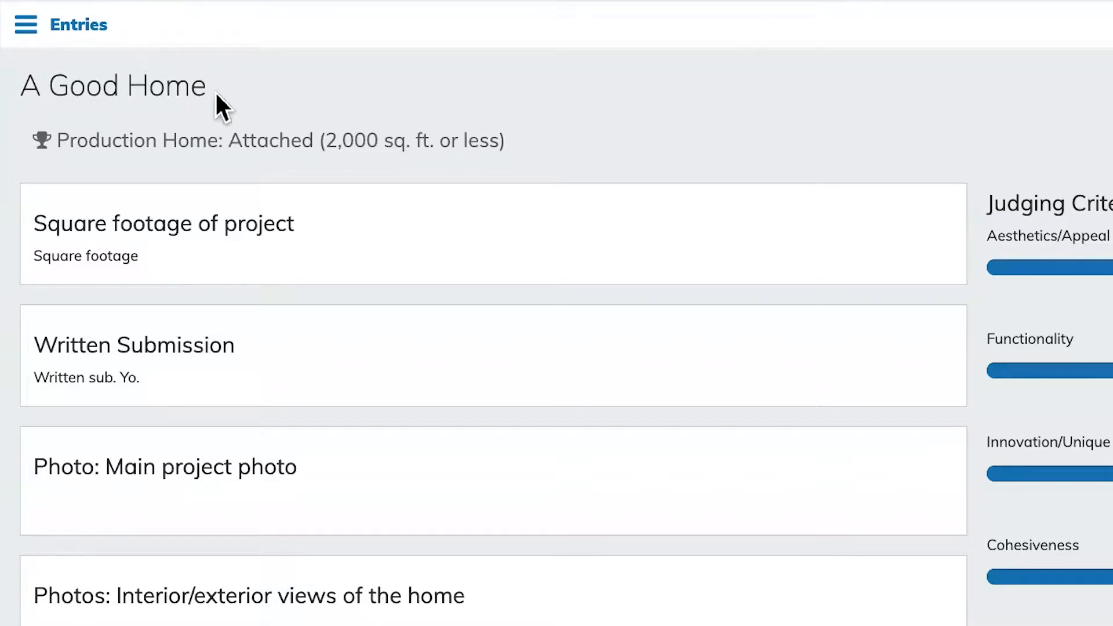
mouse_move(121, 103)
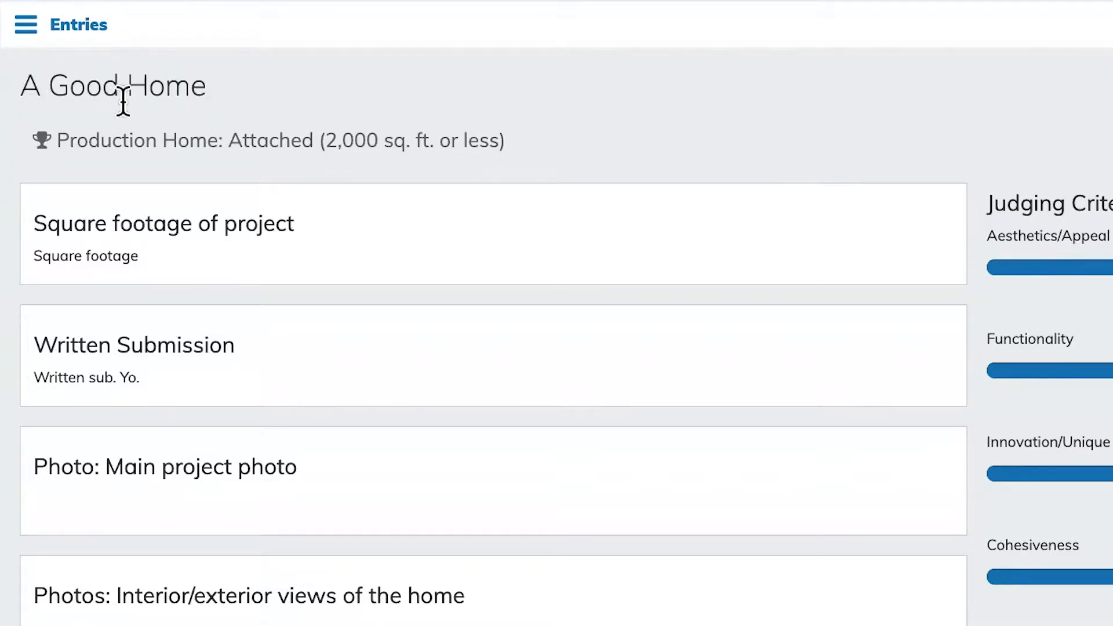
Step: Scroll through A Good Home's photos, floor-plan PDF and video upload sections
scroll(down, 3)
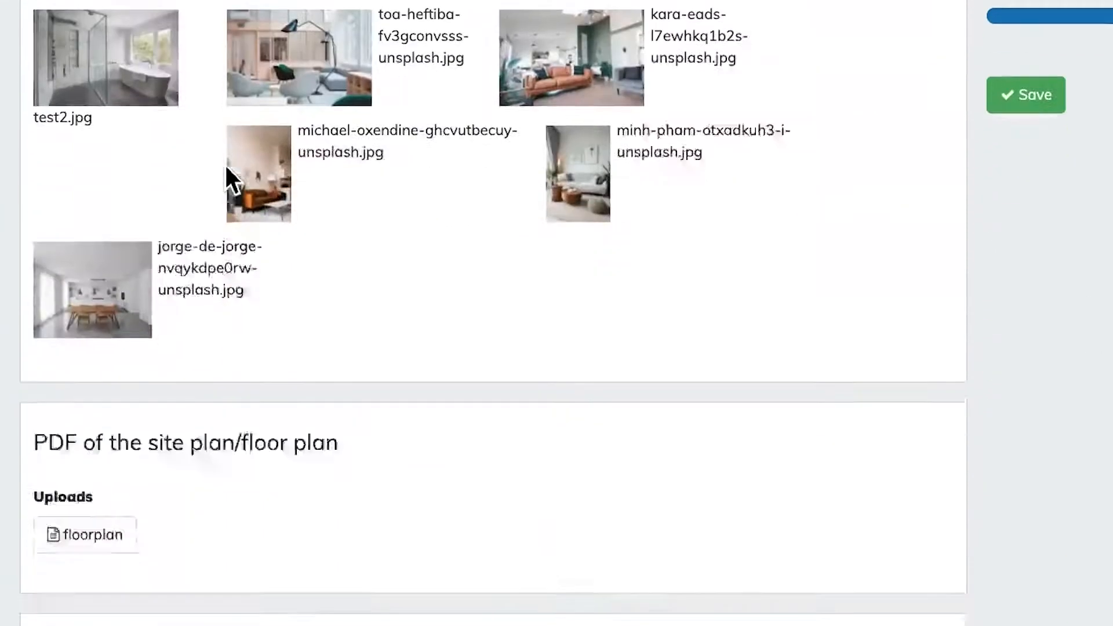
scroll(down, 3)
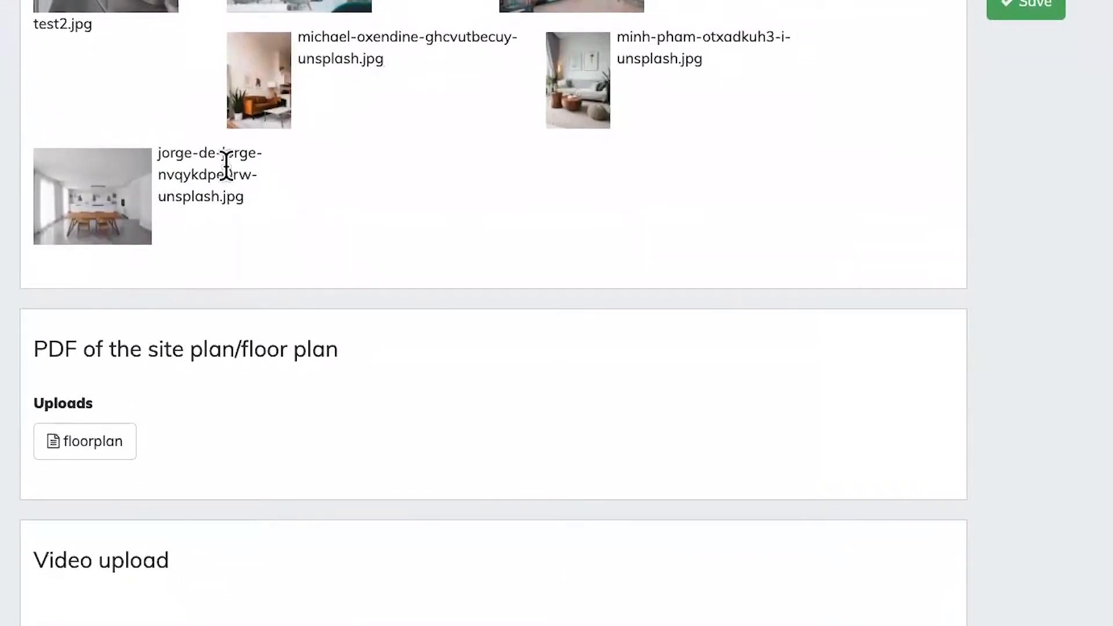
mouse_move(320, 449)
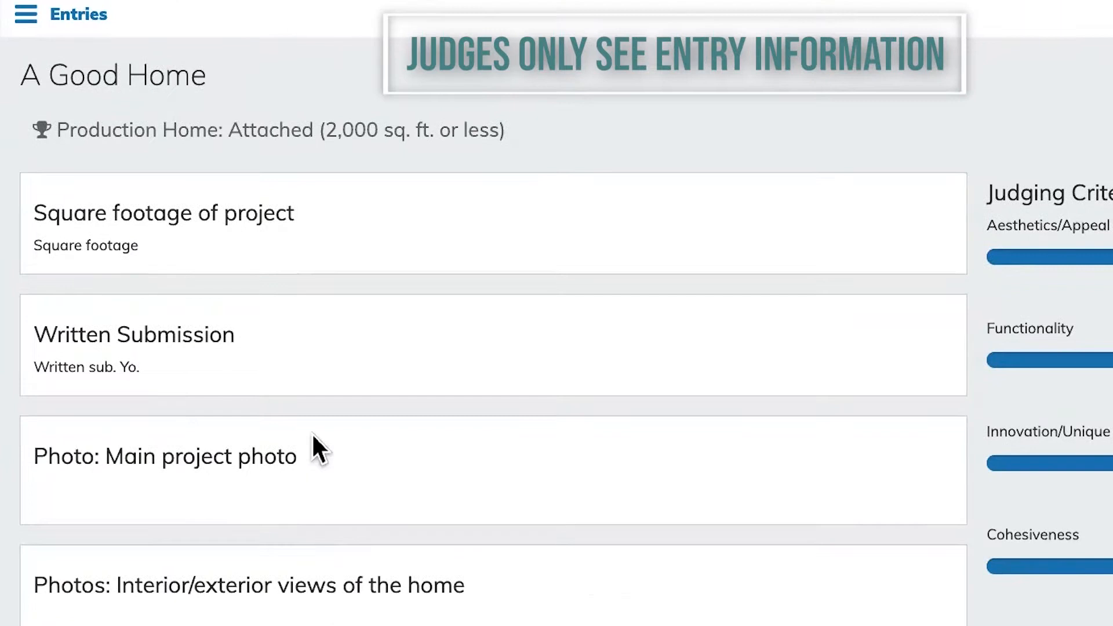
scroll(down, 3)
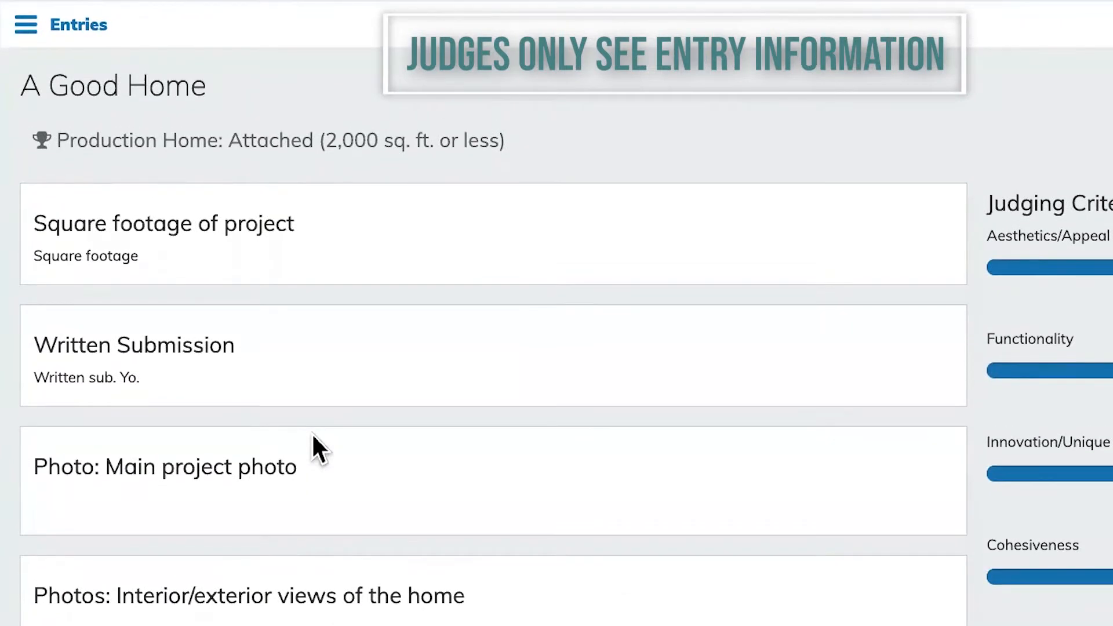